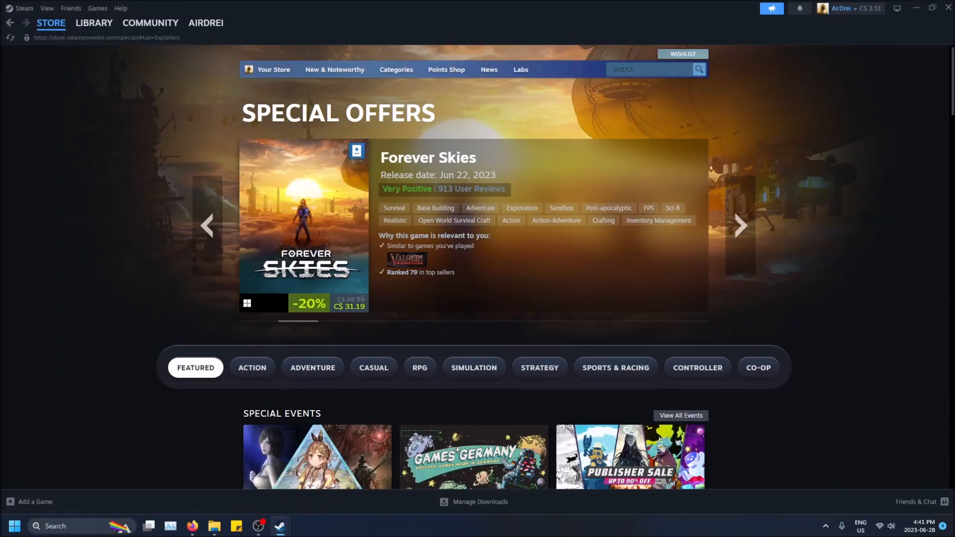
Navigate from the Steam store front page to the discounted games Special Offers category
{"action": "left_click", "coordinate": [739, 225]}
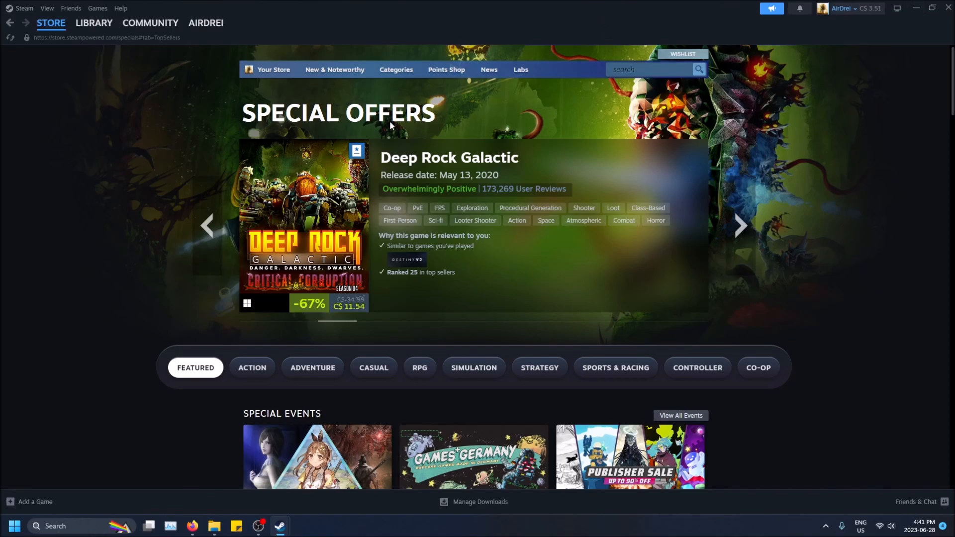
{"action": "left_click", "coordinate": [51, 23]}
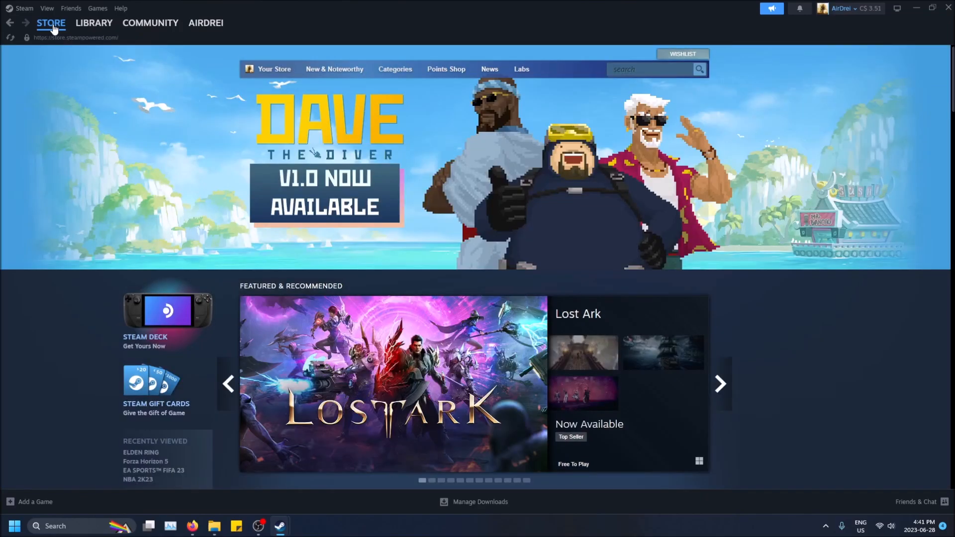
{"action": "scroll", "scroll_direction": "down", "scroll_amount": 3}
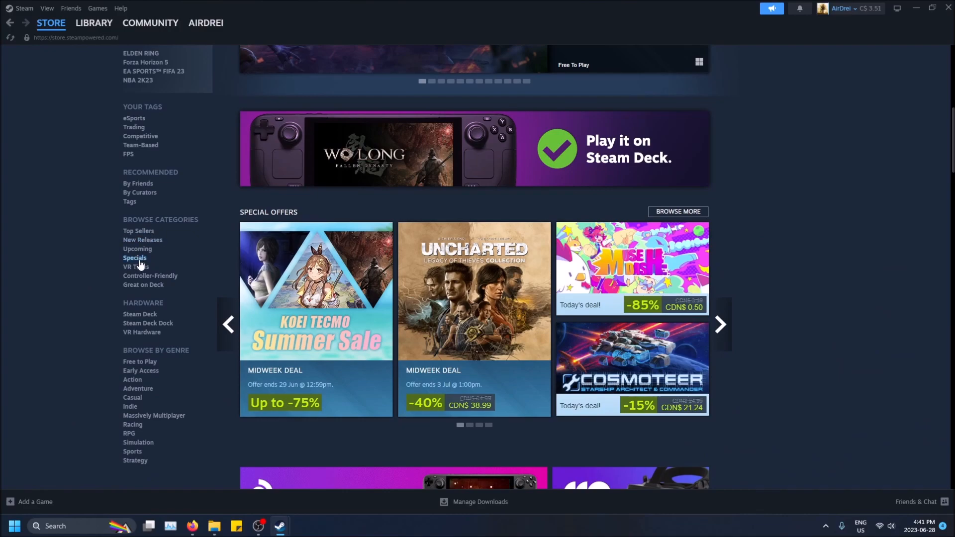
{"action": "left_click", "coordinate": [135, 257]}
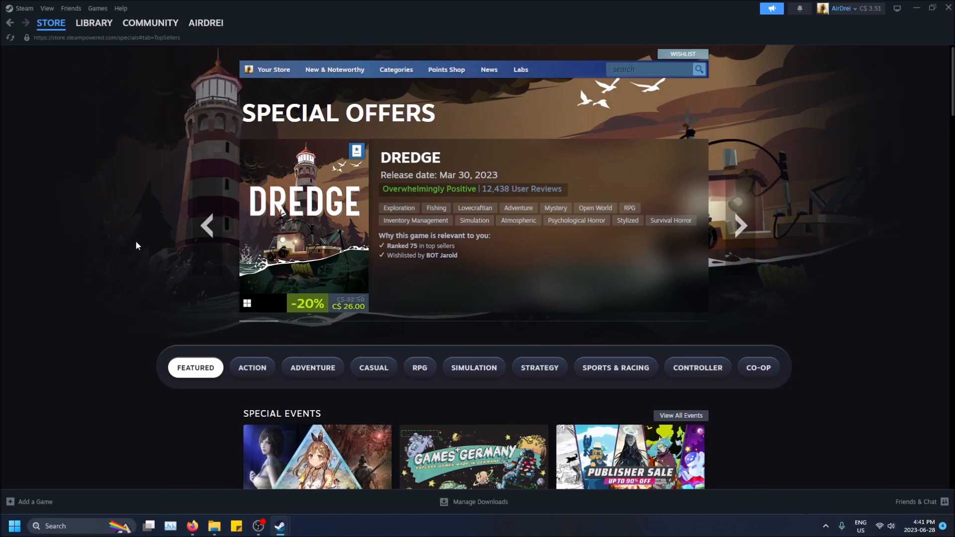
{"action": "mouse_move", "coordinate": [811, 288]}
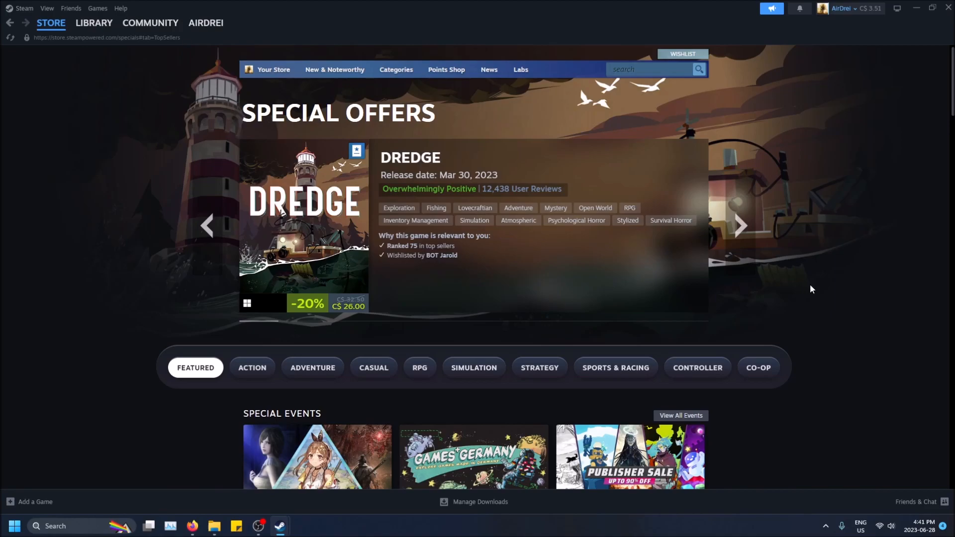
Scroll down the Special Offers page to the All Items list and its Narrow By genre panel
{"action": "scroll", "scroll_direction": "down", "scroll_amount": 3}
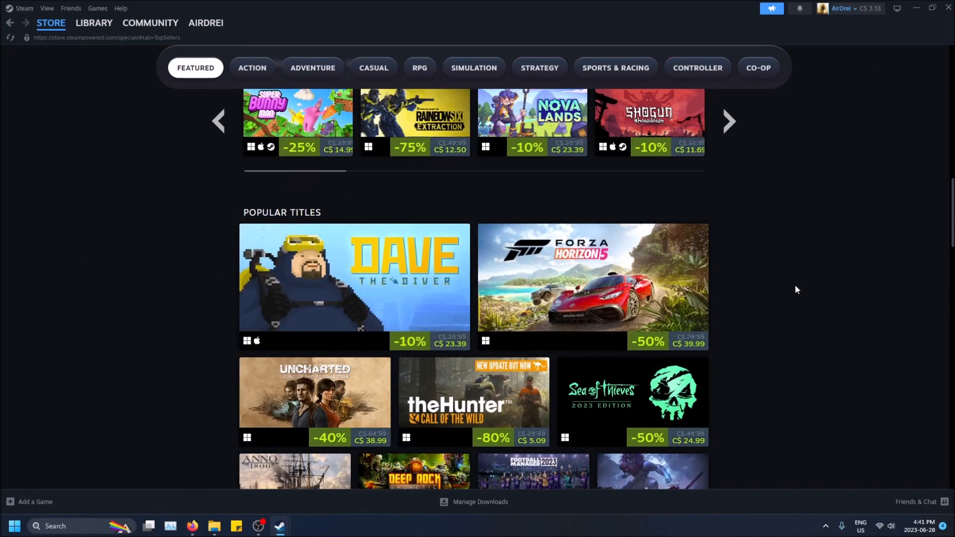
{"action": "scroll", "scroll_direction": "down", "scroll_amount": 3}
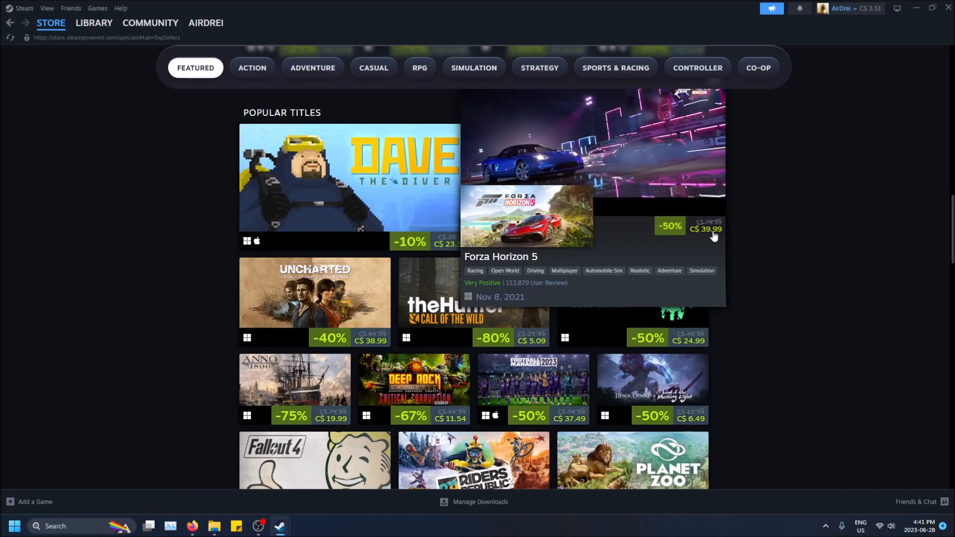
{"action": "scroll", "scroll_direction": "down", "scroll_amount": 3}
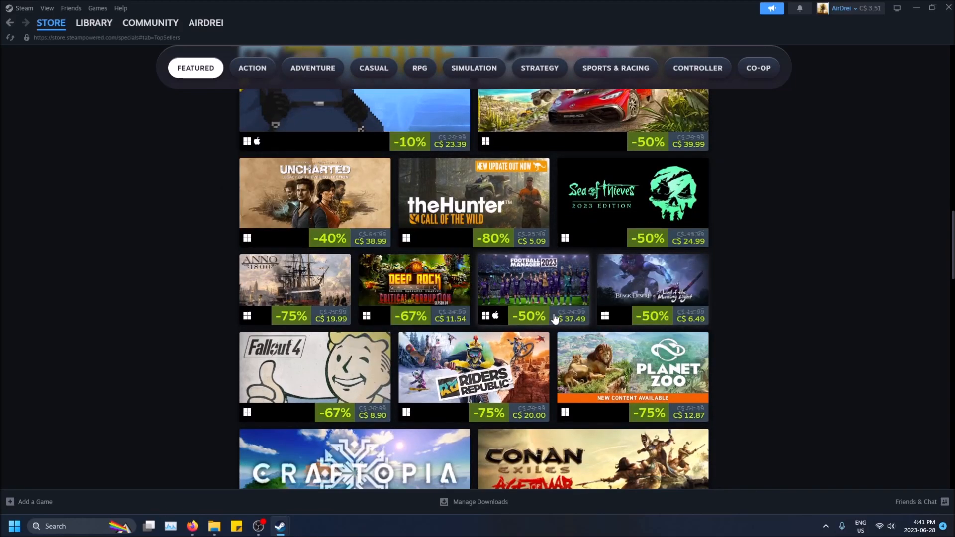
{"action": "scroll", "scroll_direction": "down", "scroll_amount": 3}
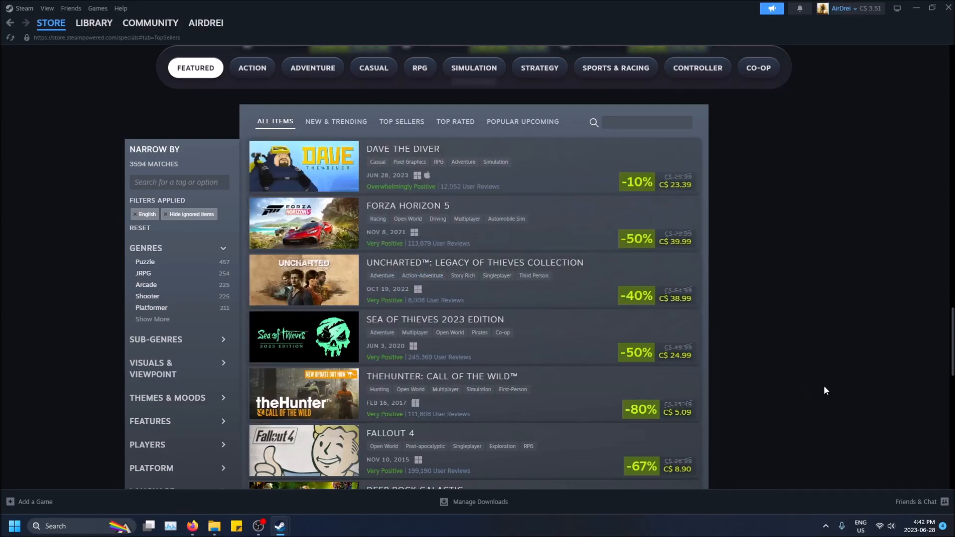
{"action": "mouse_move", "coordinate": [828, 378]}
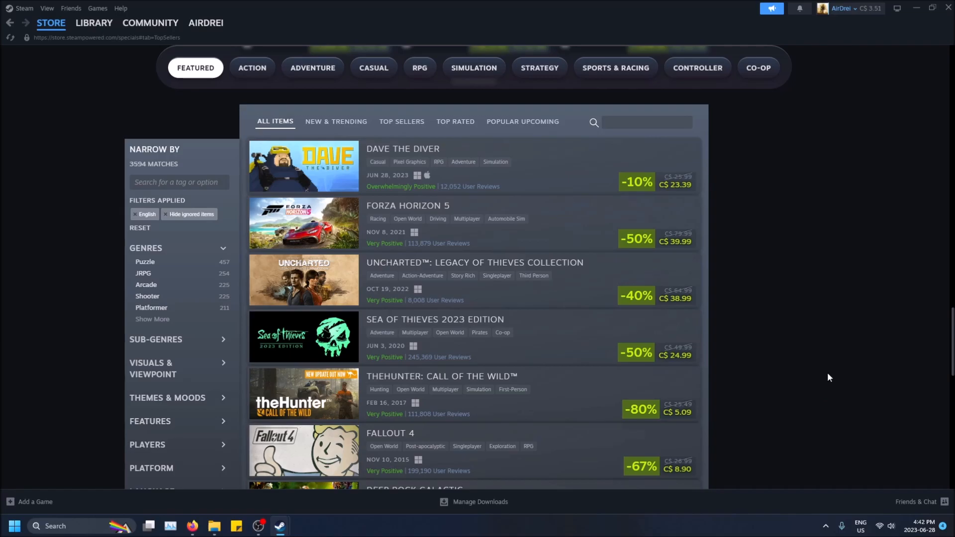
{"action": "scroll", "scroll_direction": "down", "scroll_amount": 3}
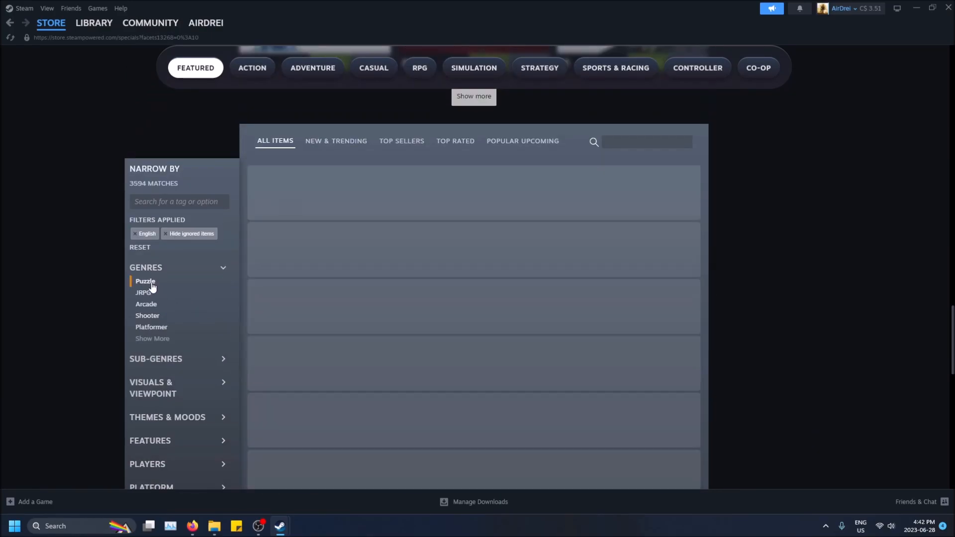
Filter the discounted list to Puzzle (420 matches) and load a further batch with Show more
{"action": "left_click", "coordinate": [144, 282]}
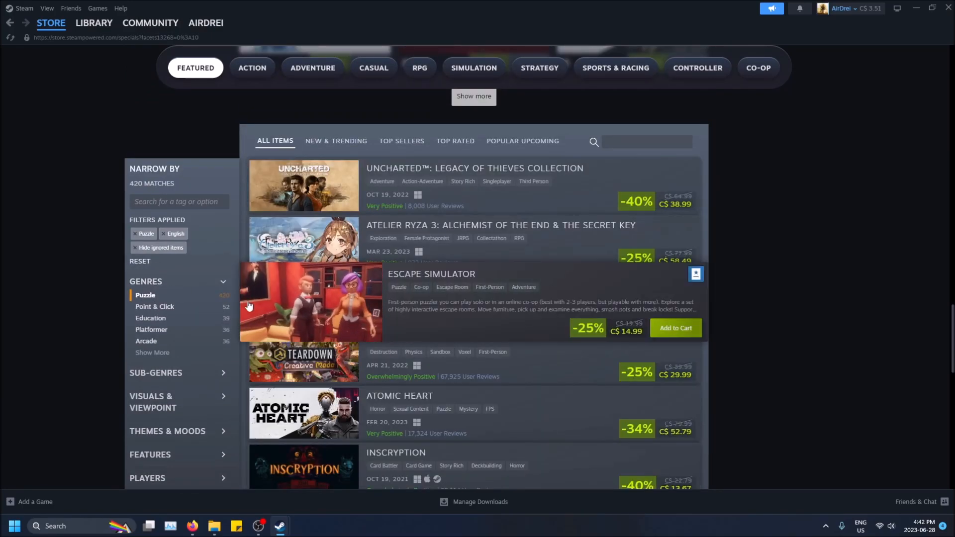
{"action": "mouse_move", "coordinate": [185, 303]}
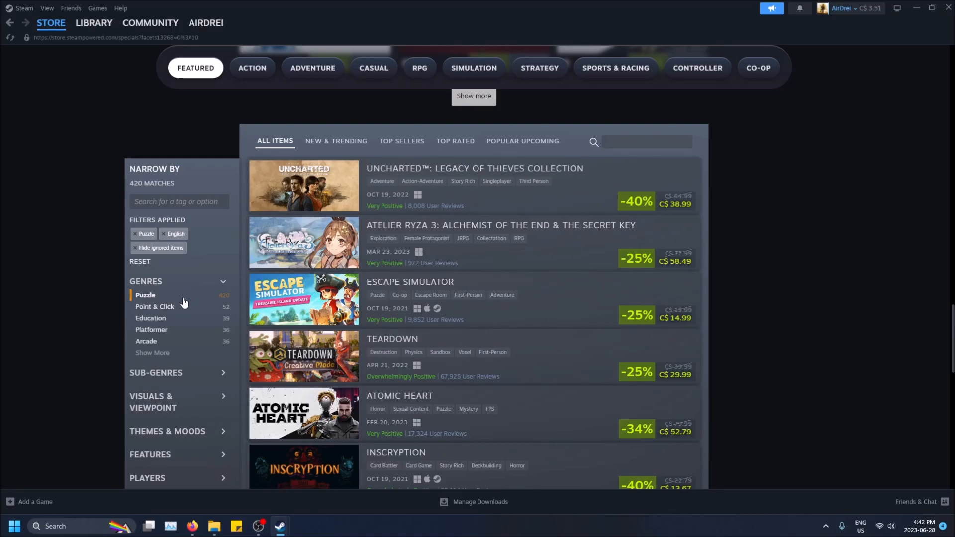
{"action": "scroll", "scroll_direction": "down", "scroll_amount": 3}
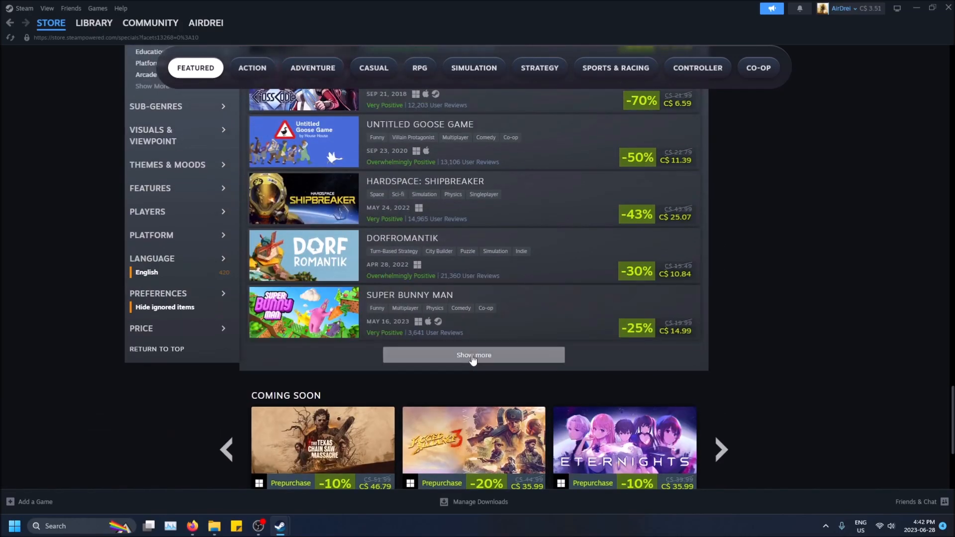
{"action": "left_click", "coordinate": [473, 355]}
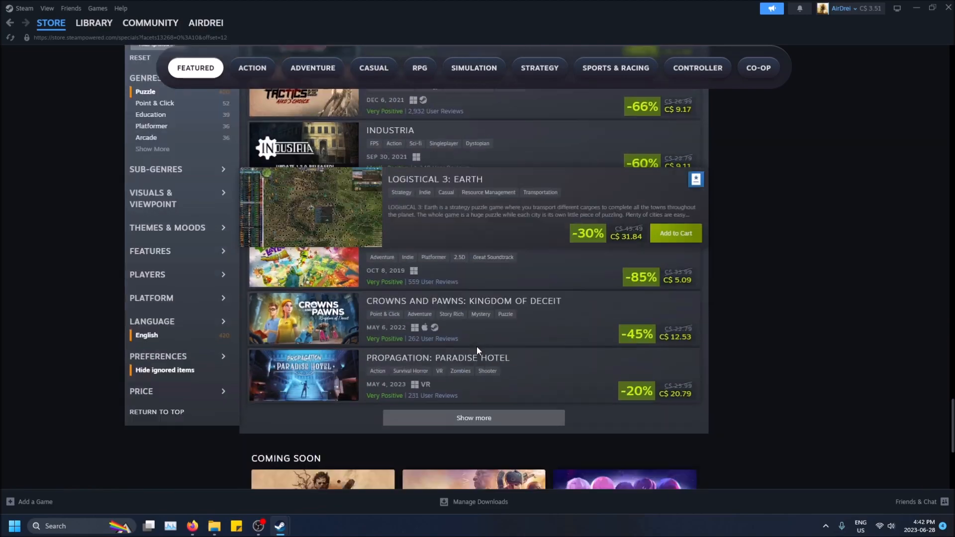